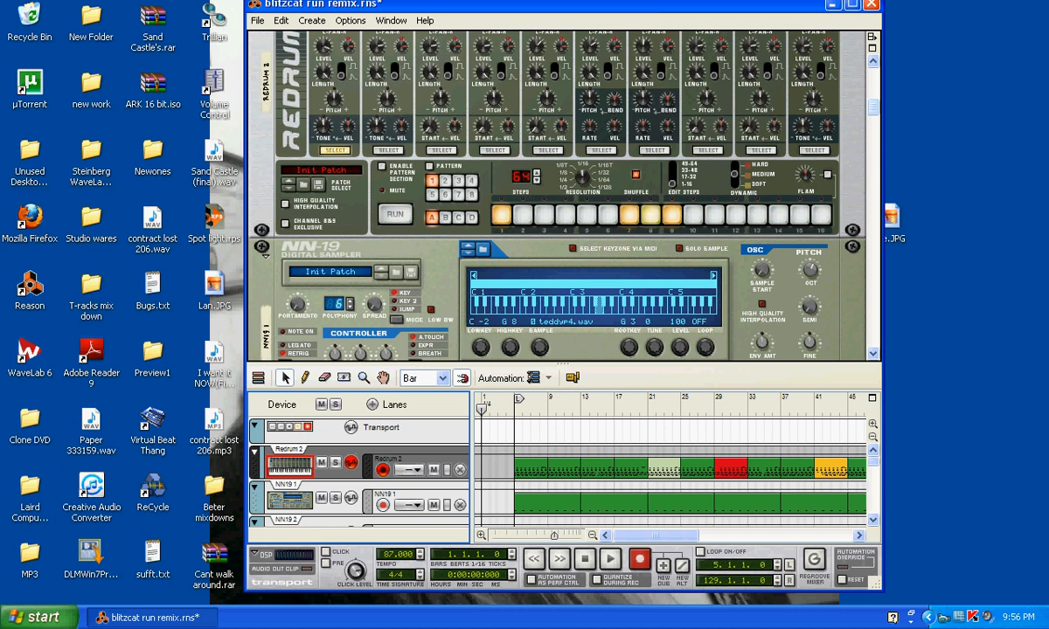
# - Scroll down the rack past the Redrum and the stack of NN-19 samplers
pyautogui.scroll(-3)
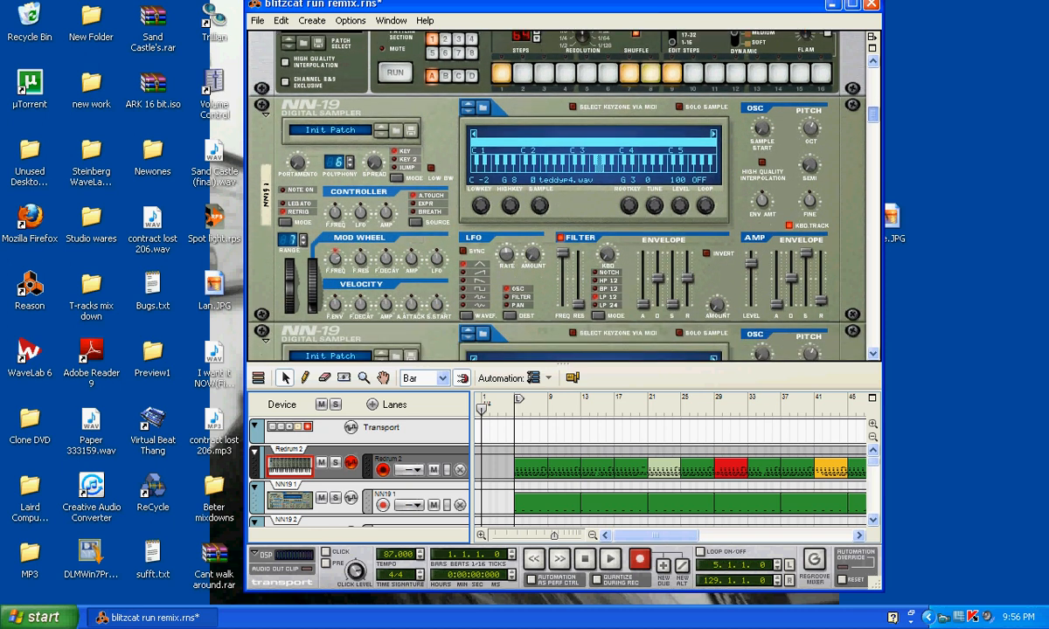
pyautogui.scroll(-3)
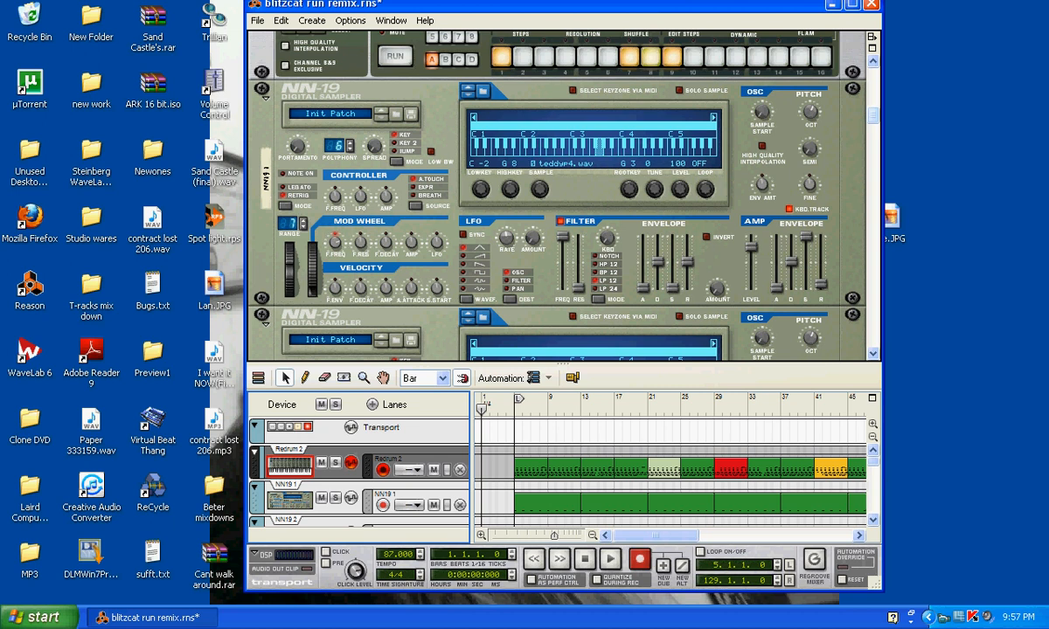
pyautogui.scroll(-3)
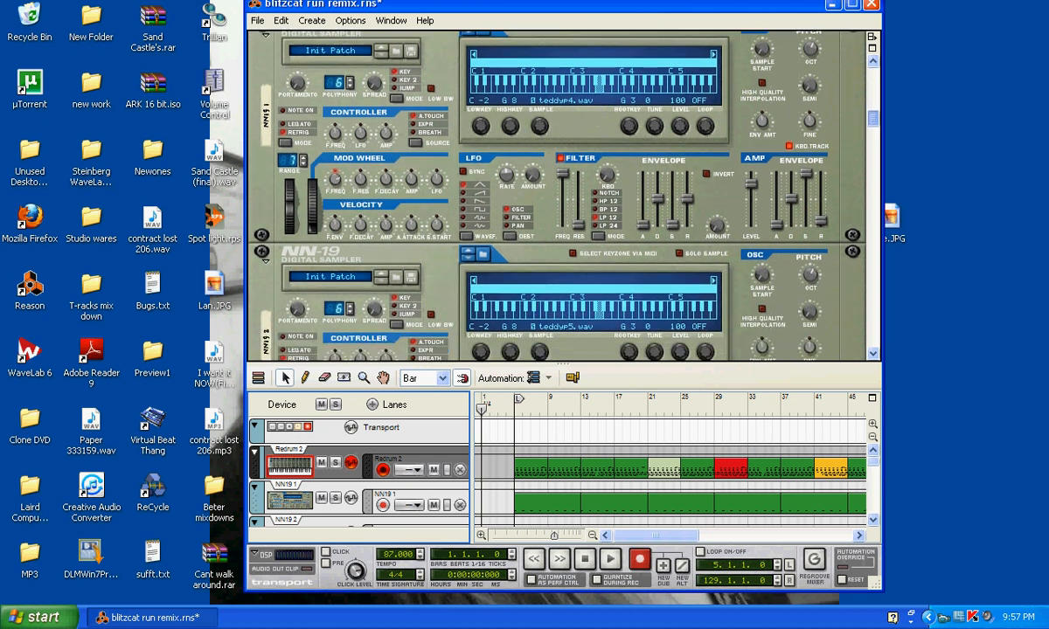
pyautogui.scroll(-3)
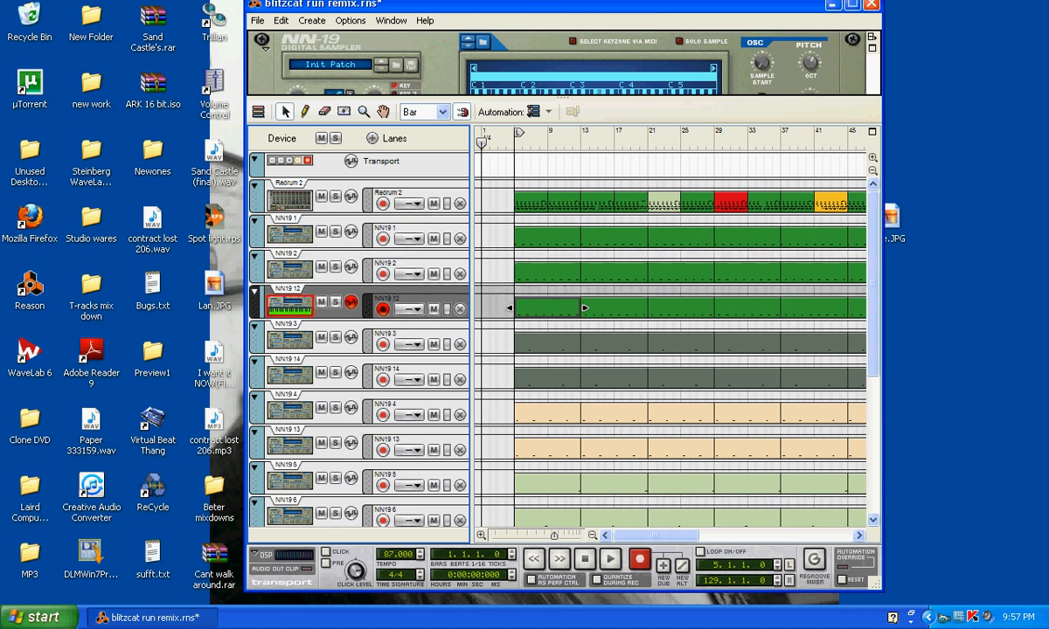
pyautogui.click(289, 341)
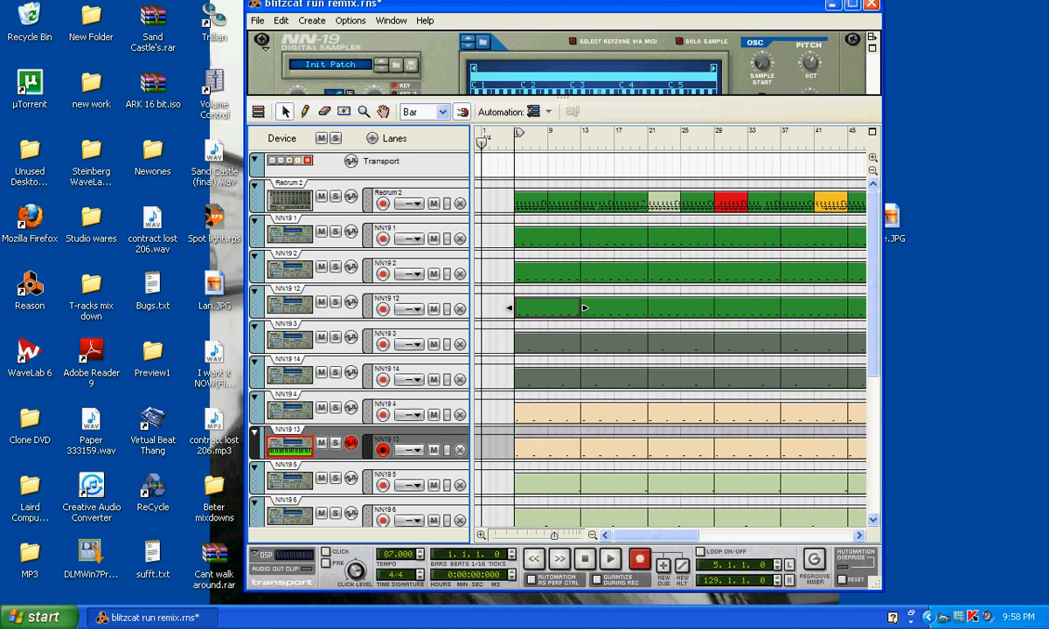
pyautogui.scroll(-3)
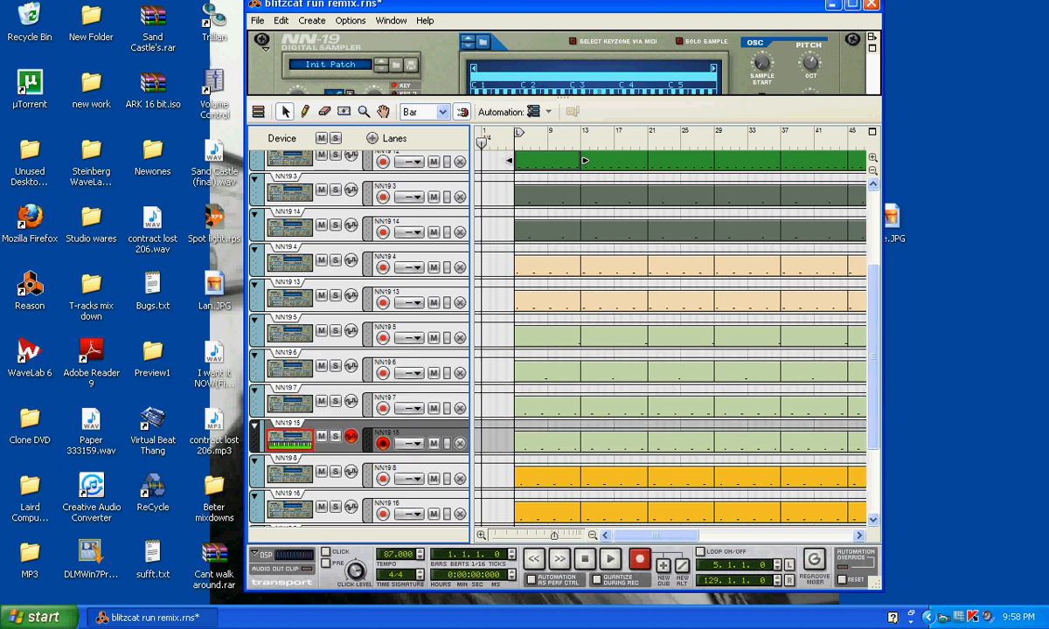
pyautogui.scroll(-3)
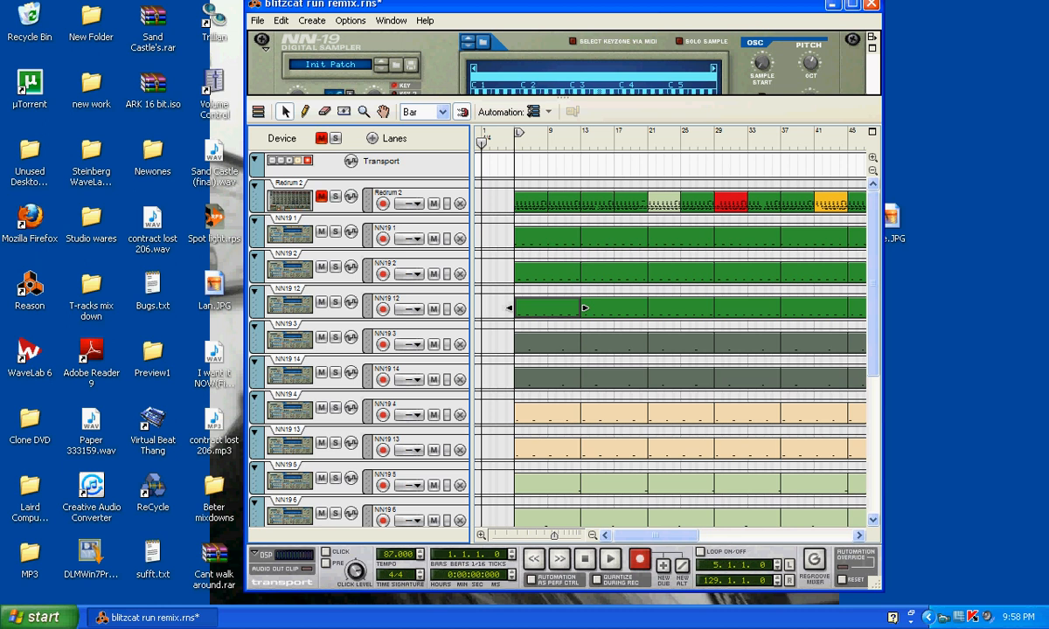
# - Select the NN-19 clip at bar 5, play the arrangement for several bars, then stop
pyautogui.click(294, 237)
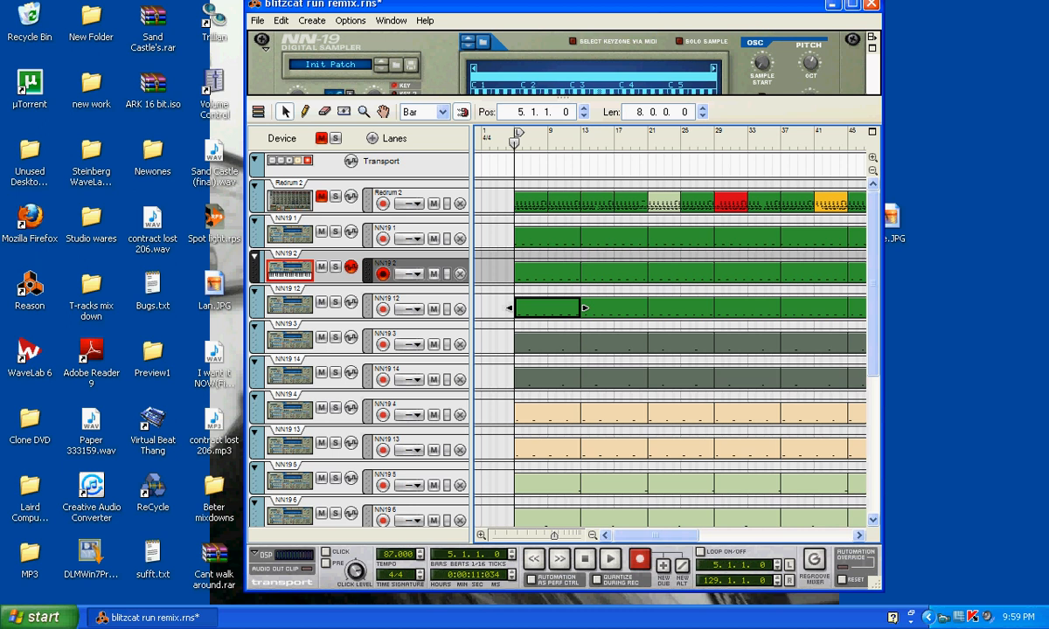
pyautogui.click(605, 559)
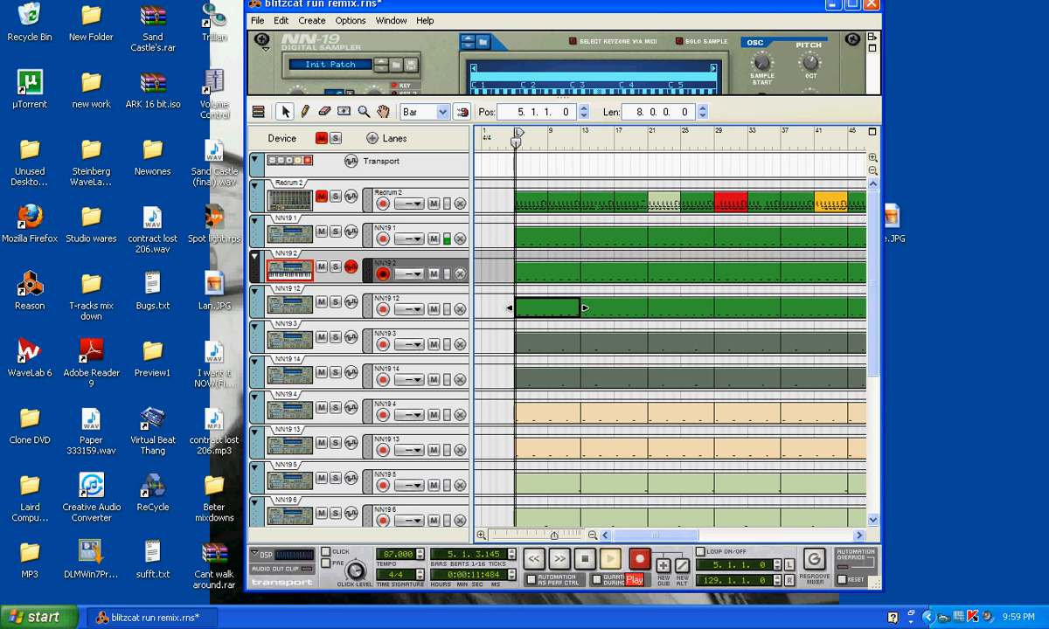
pyautogui.click(596, 560)
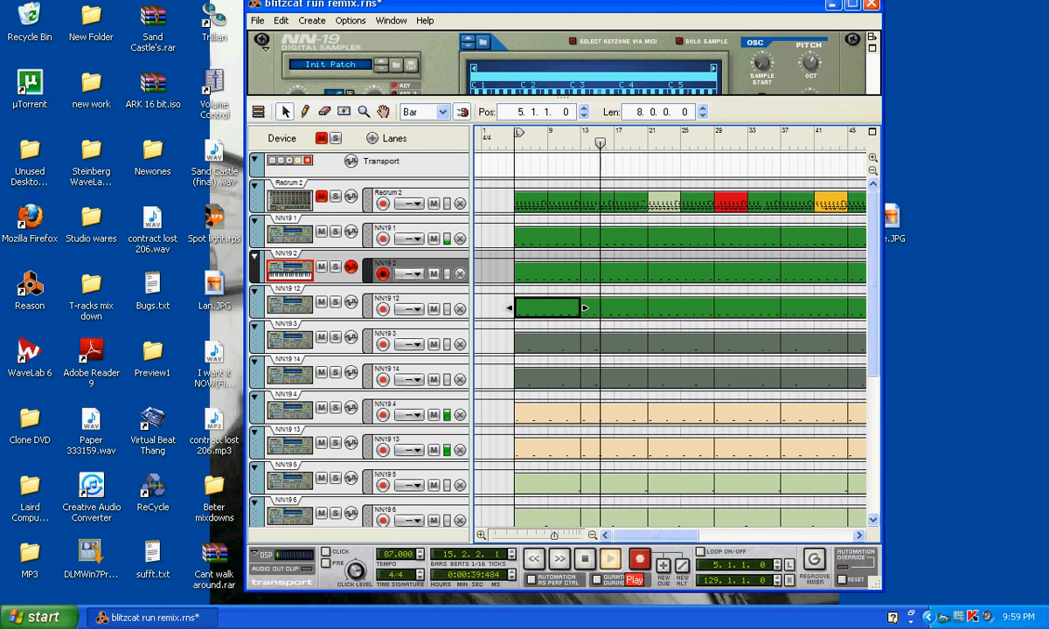
pyautogui.click(619, 560)
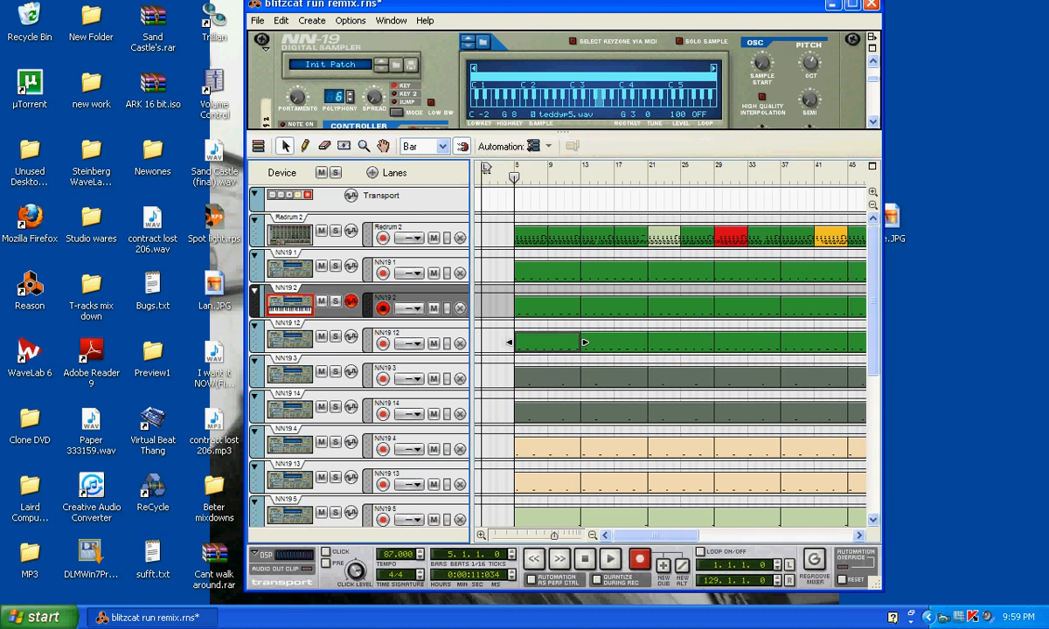
# - Play the song from the start to about bar 29, then stop playback
pyautogui.click(584, 560)
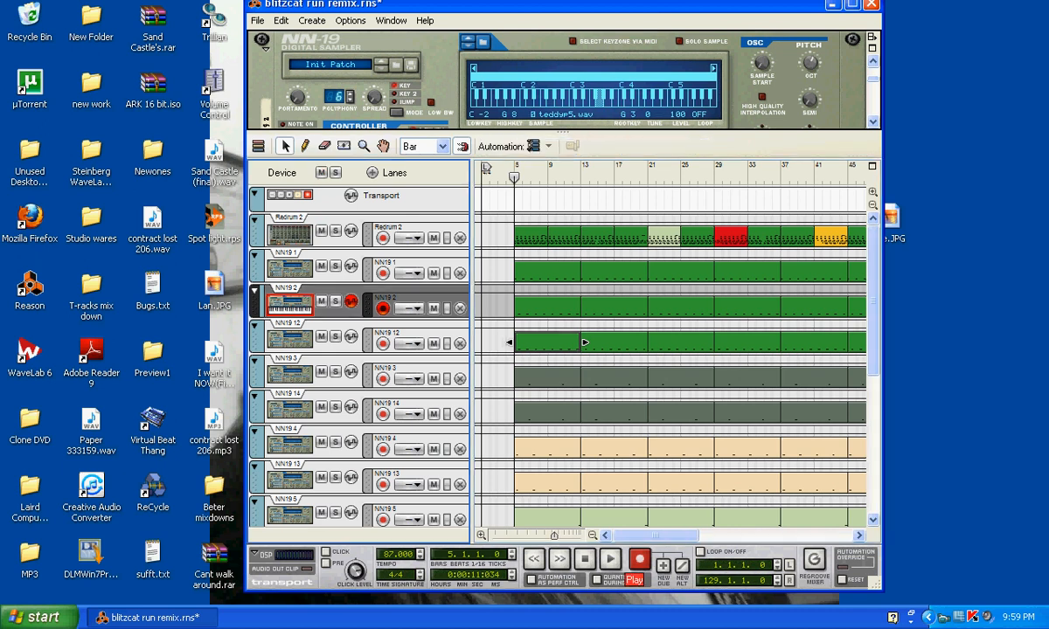
pyautogui.click(583, 559)
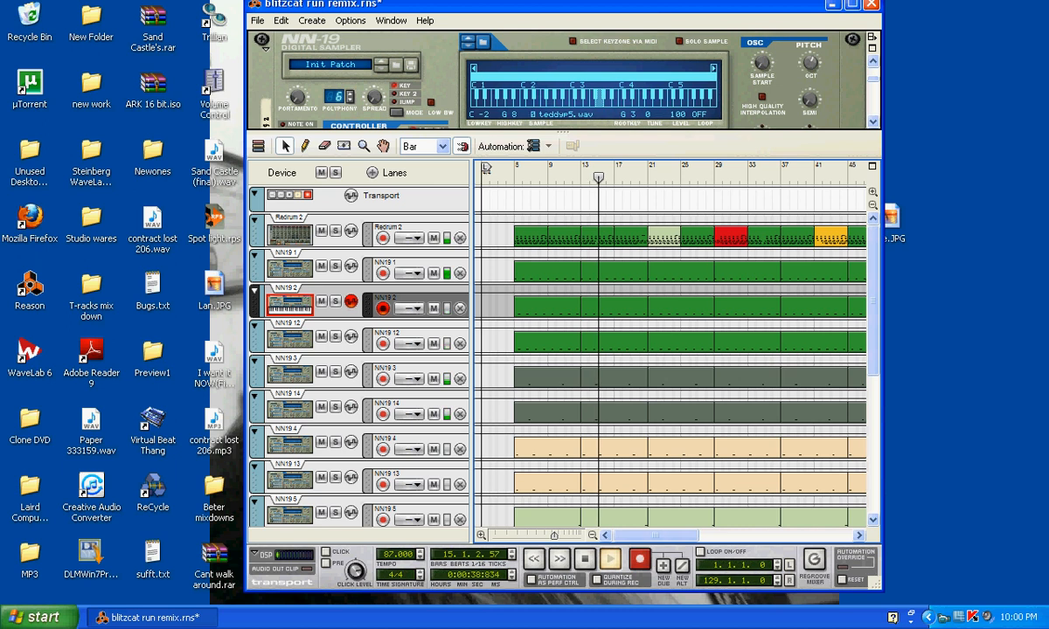
pyautogui.click(584, 560)
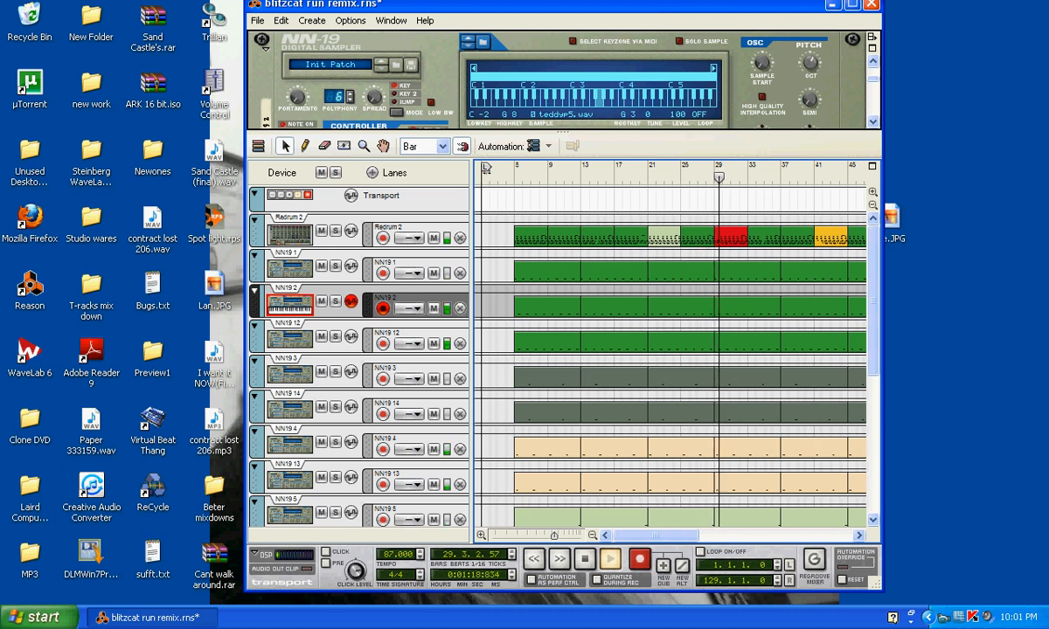
pyautogui.click(608, 558)
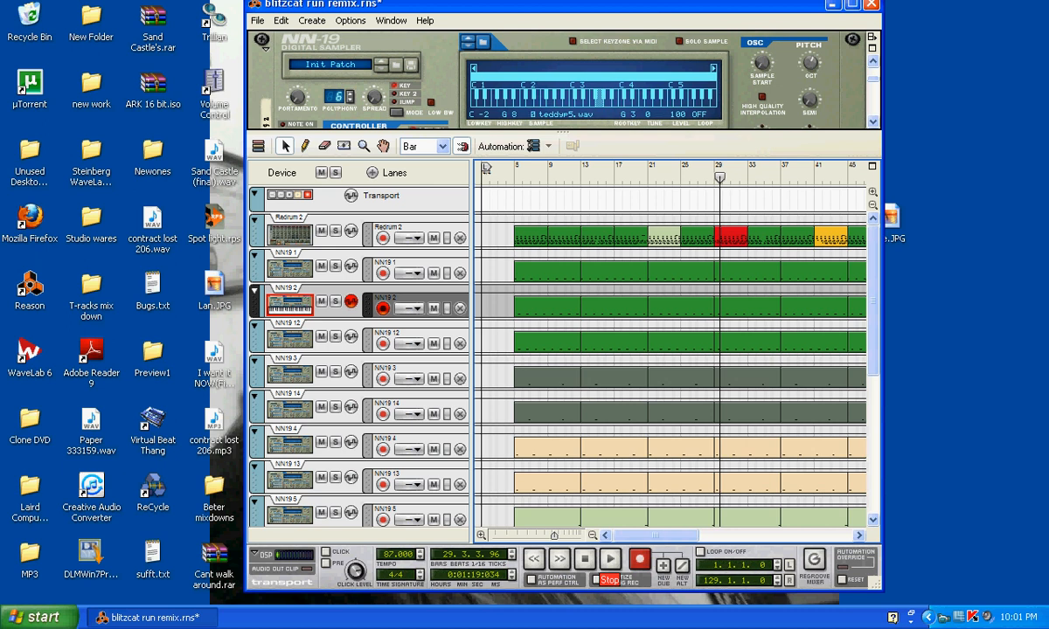